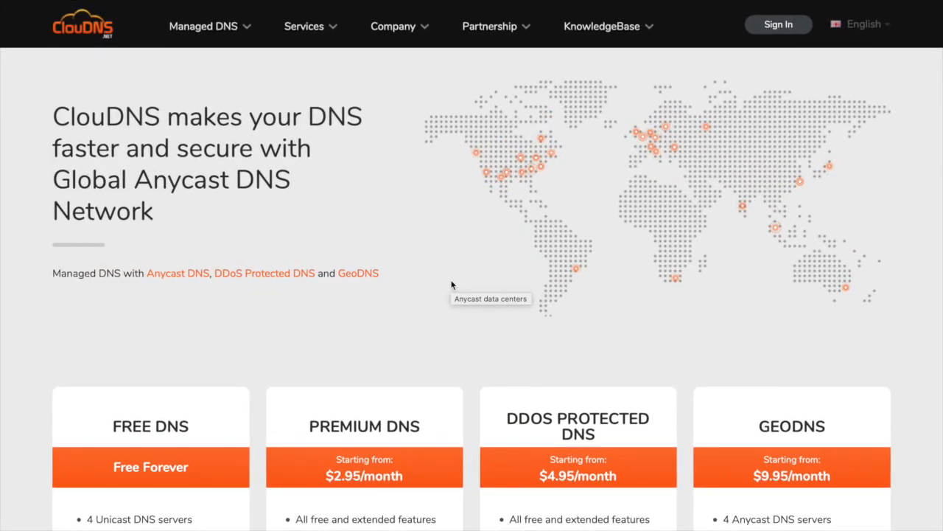
pyautogui.moveTo(404, 225)
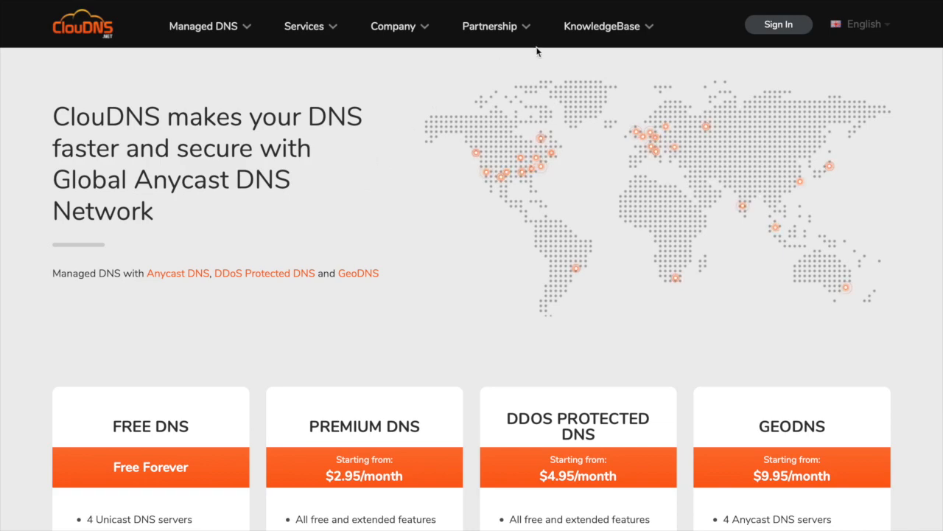
pyautogui.click(778, 24)
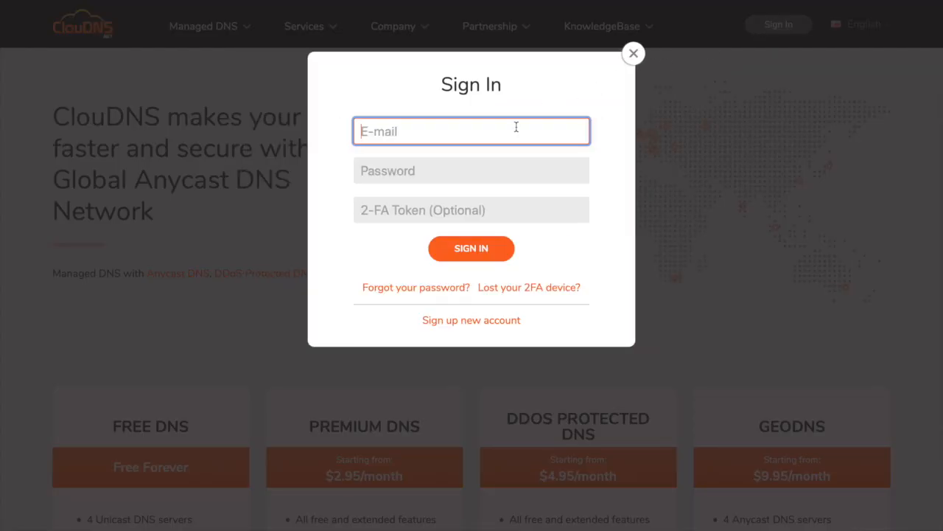
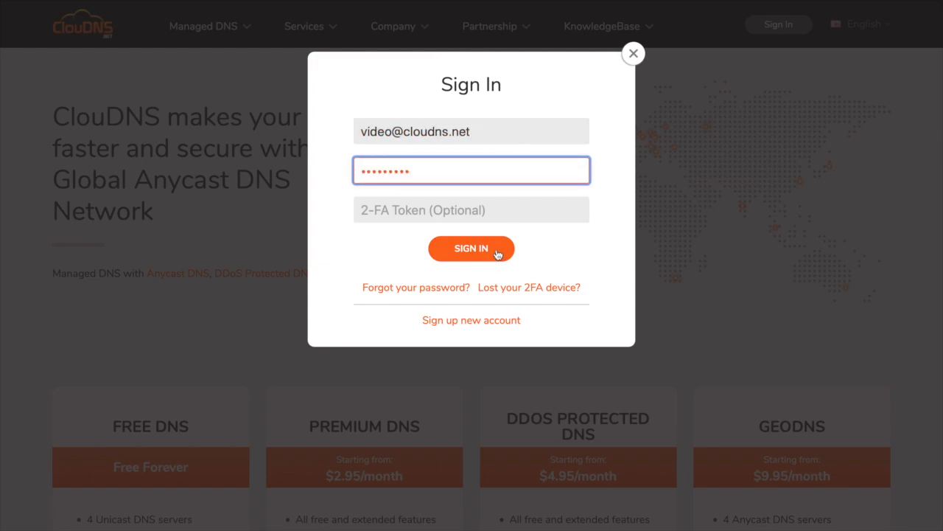
pyautogui.click(472, 248)
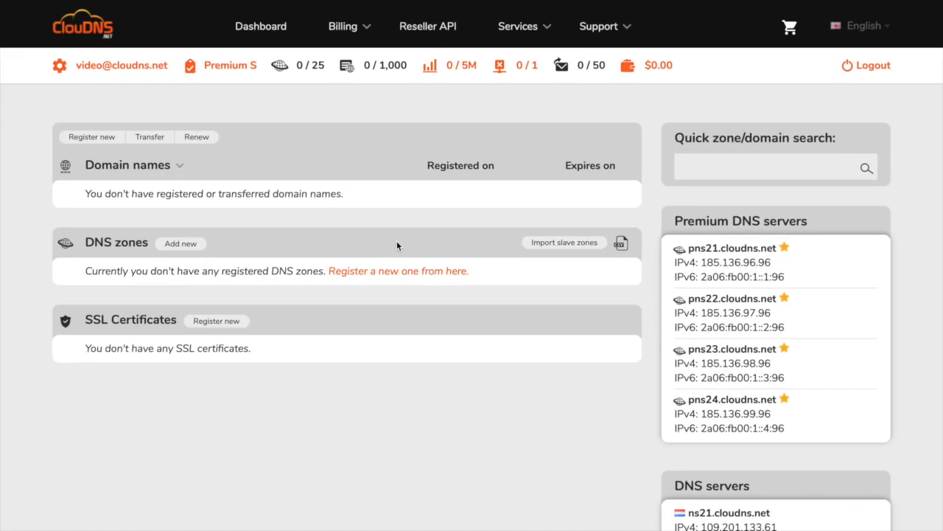
# Step: Add a new DNS zone of the Free zone type, bringing up the free domain form
pyautogui.click(180, 243)
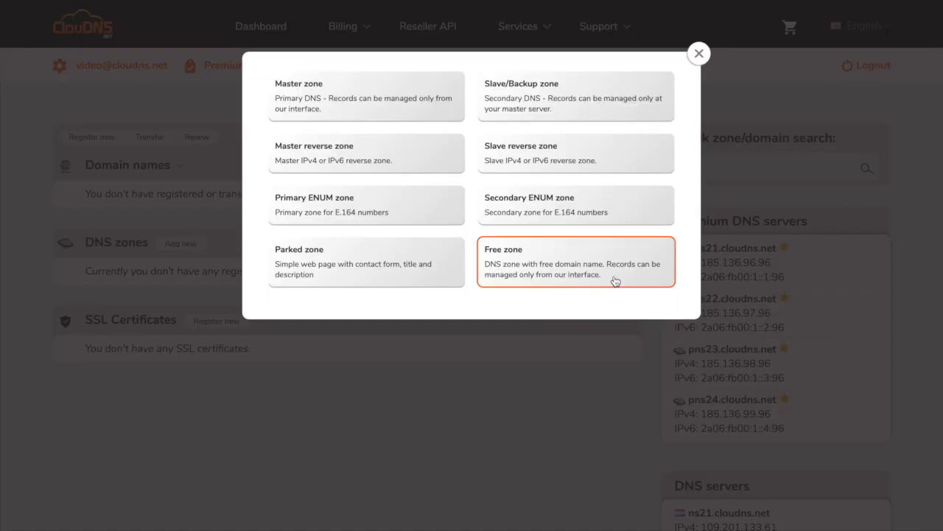
pyautogui.click(575, 262)
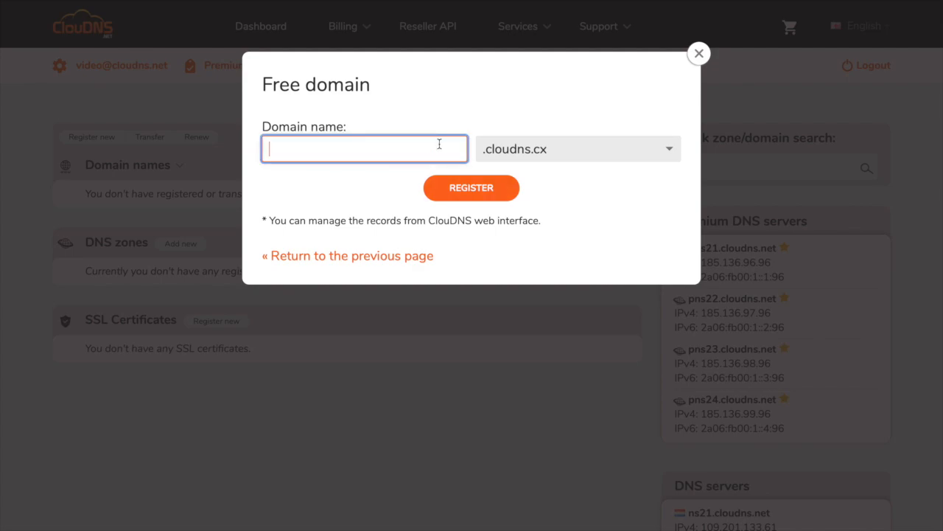
# Step: Name the free domain 'domain' with the .cloudns.cc suffix
pyautogui.write('domain')
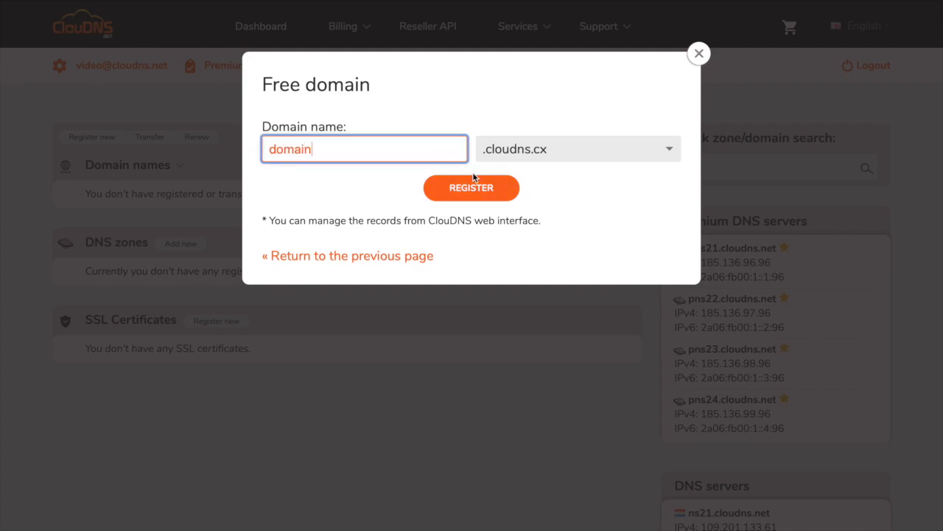
pyautogui.click(578, 148)
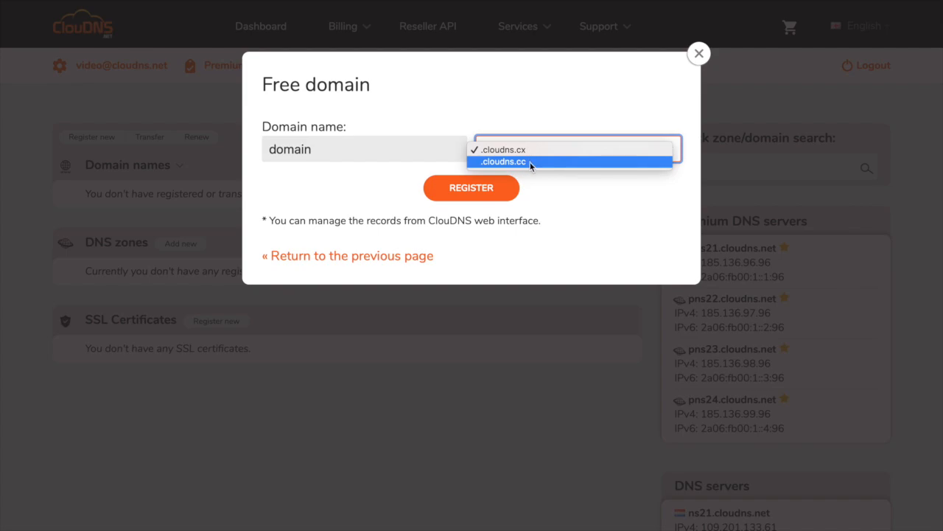
pyautogui.click(501, 161)
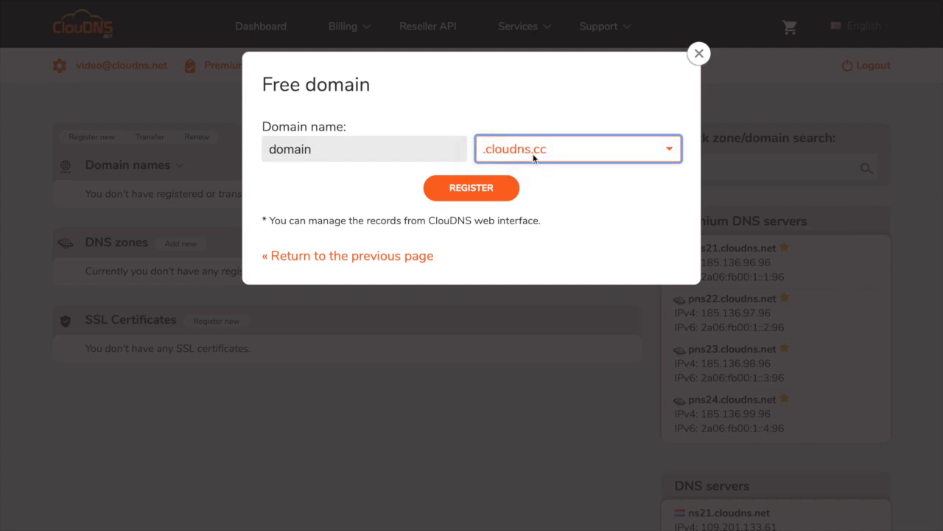
pyautogui.moveTo(472, 189)
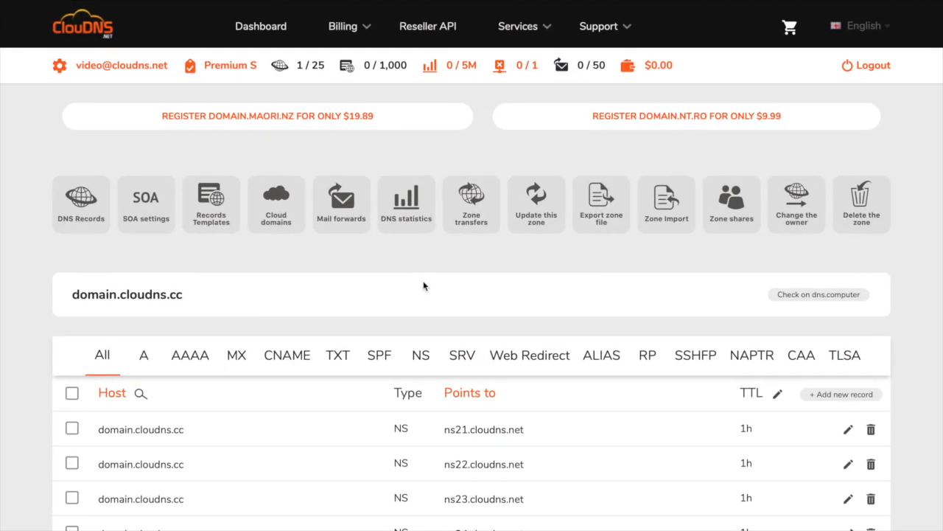
pyautogui.moveTo(433, 290)
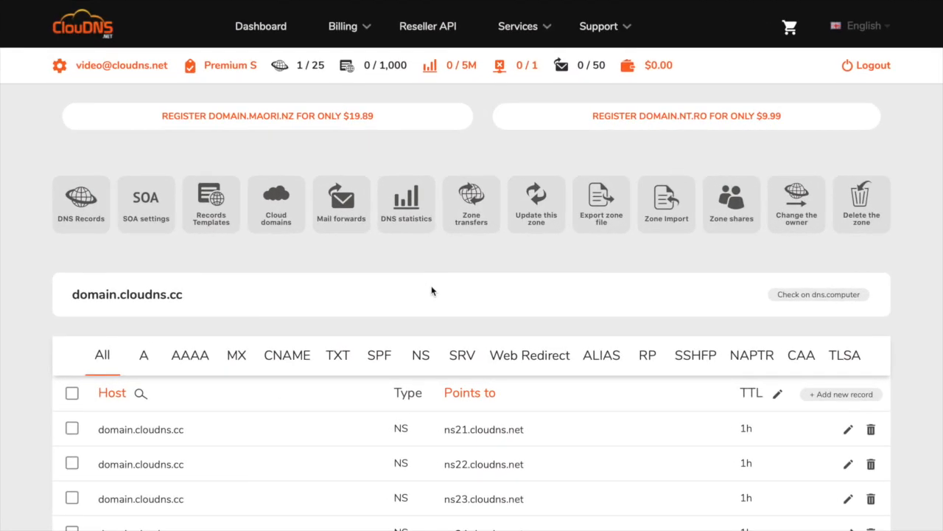
pyautogui.moveTo(452, 308)
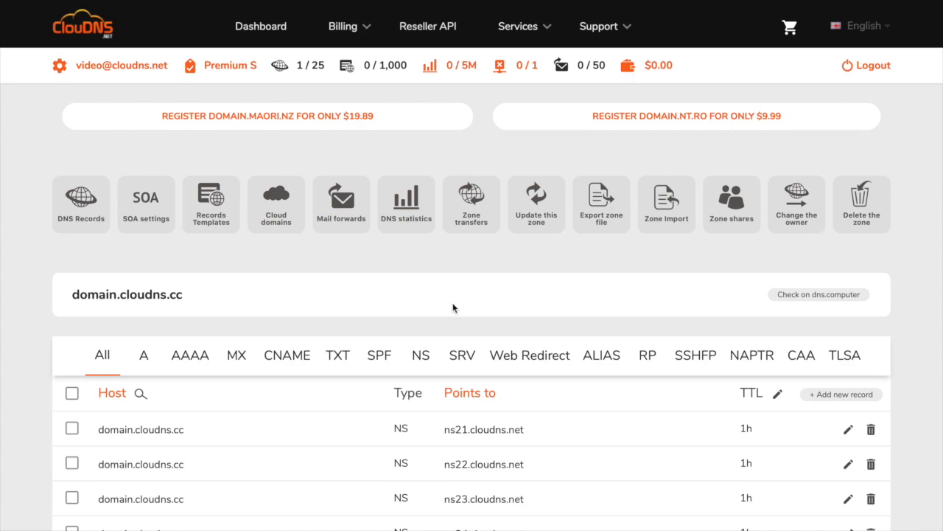
# Step: Scroll down the domain.cloudns.cc zone page to view its default NS records
pyautogui.scroll(-3)
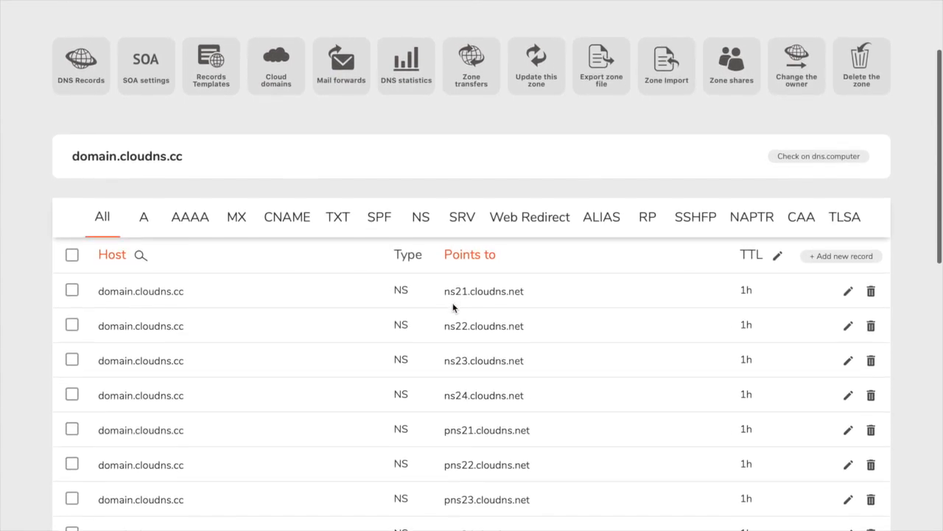
pyautogui.scroll(-3)
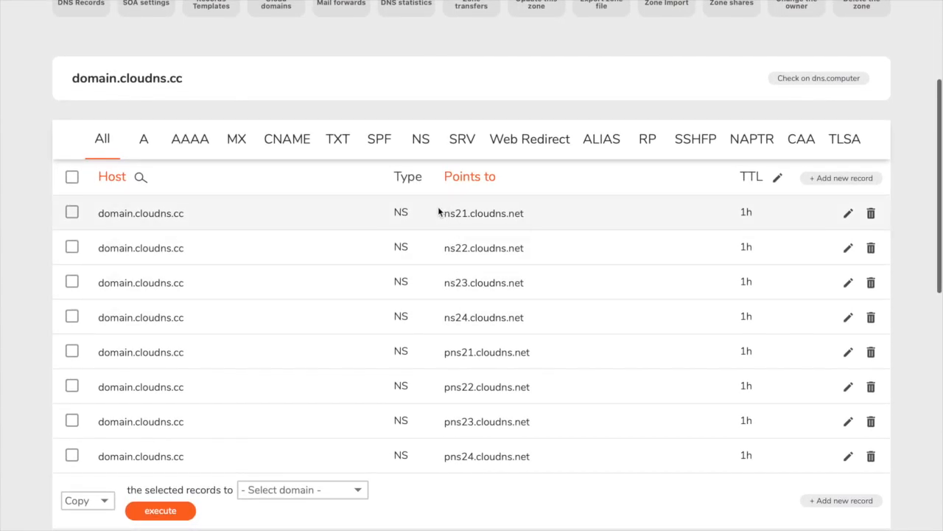